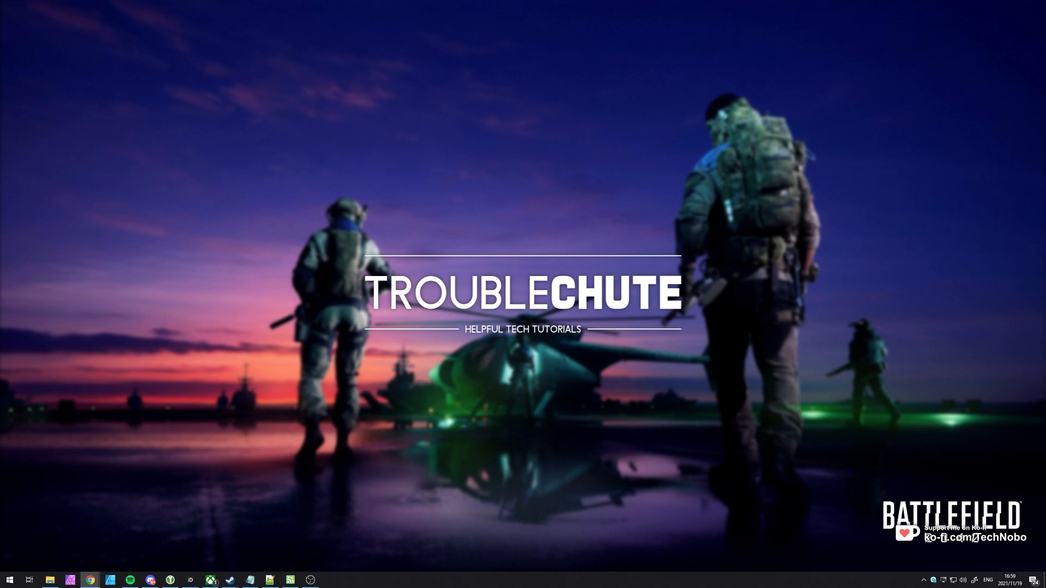
mouse_move(1027, 374)
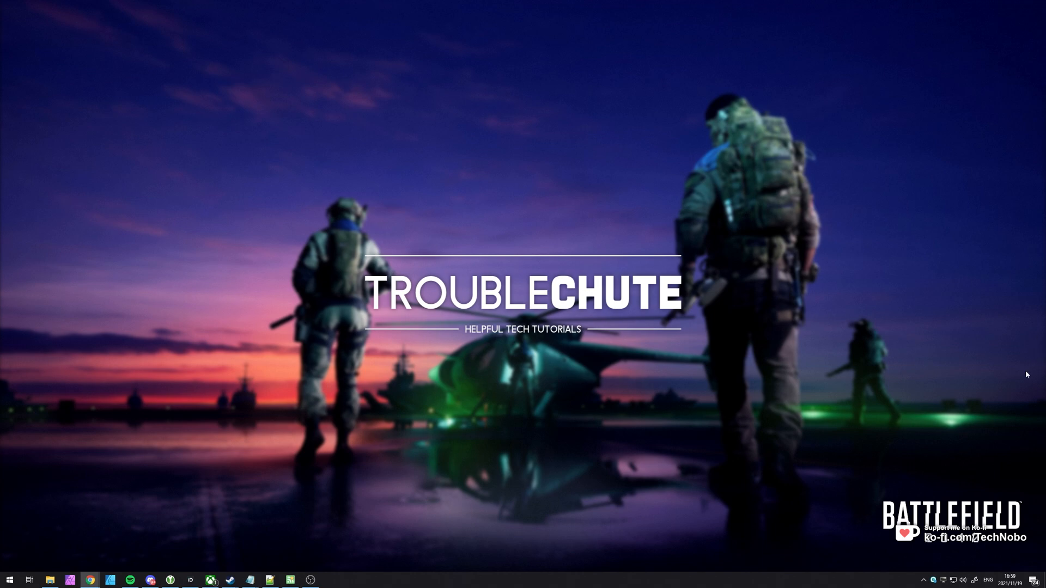
mouse_move(1031, 363)
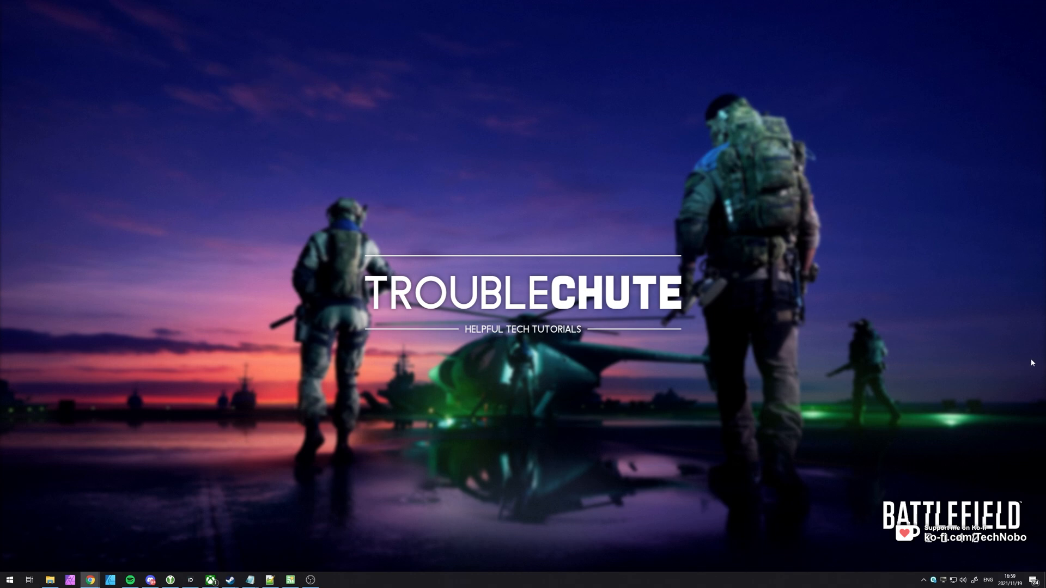
mouse_move(1033, 363)
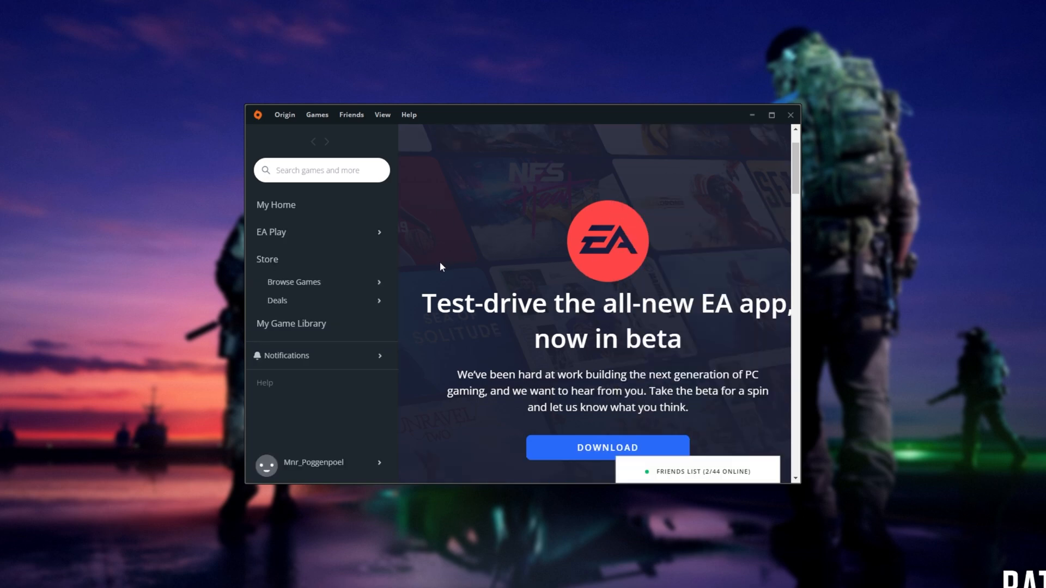
- Show My Game Library in Origin, listing Battlefield 4, Battlefield 2042 and Battlefield V
left_click(291, 324)
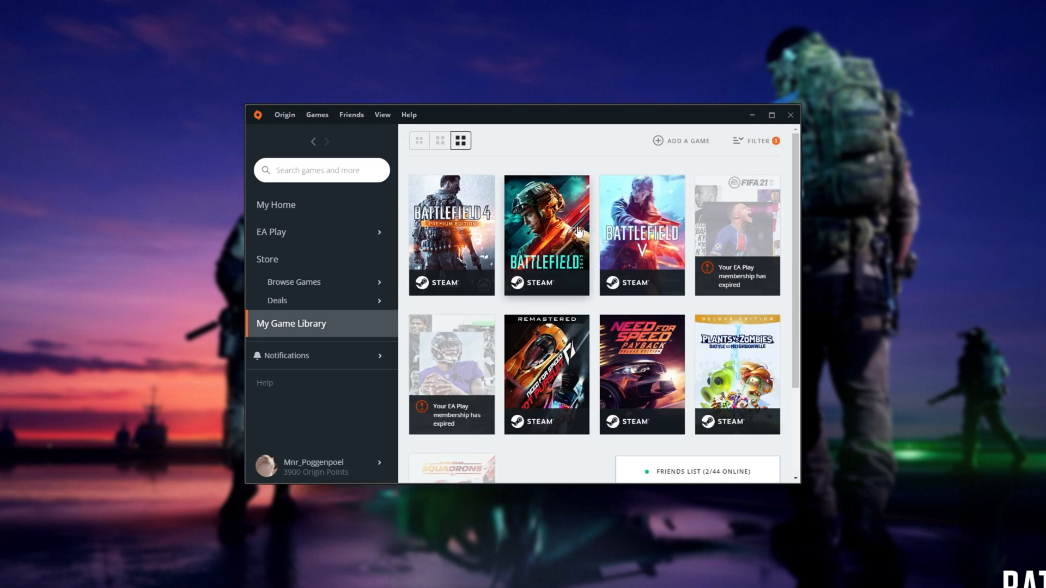
mouse_move(594, 149)
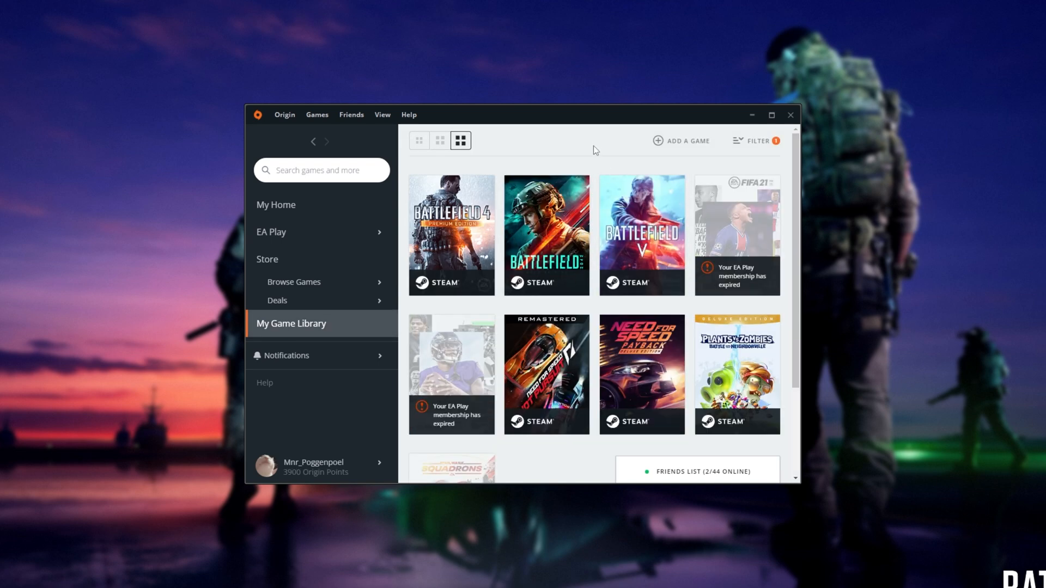
mouse_move(595, 167)
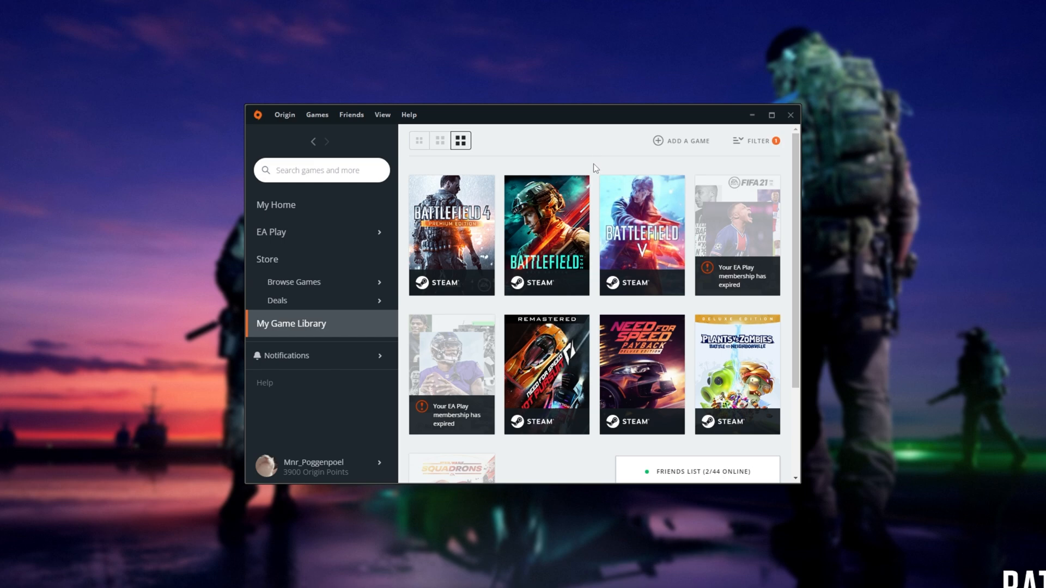
mouse_move(597, 150)
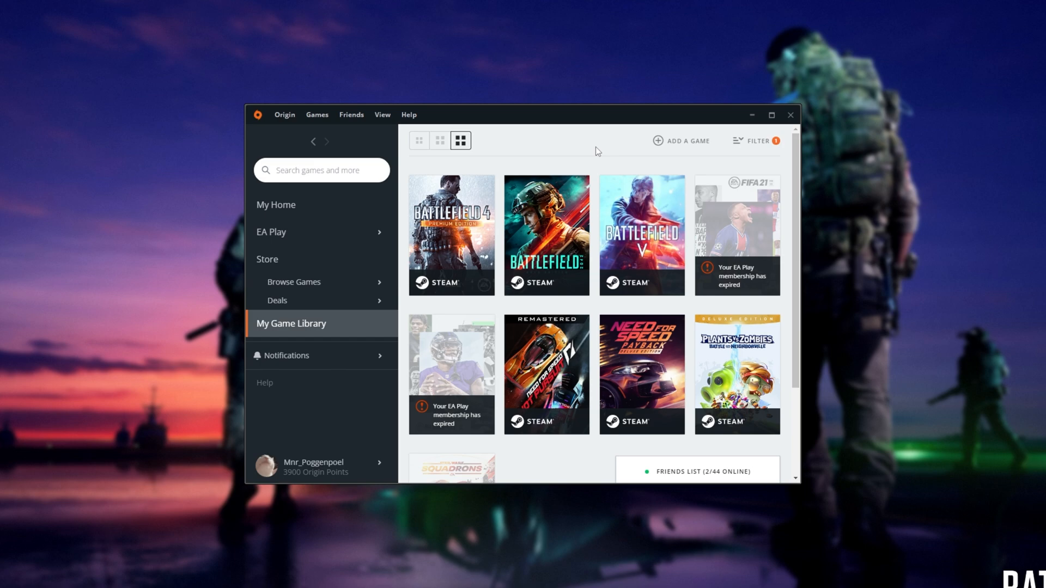
mouse_move(717, 163)
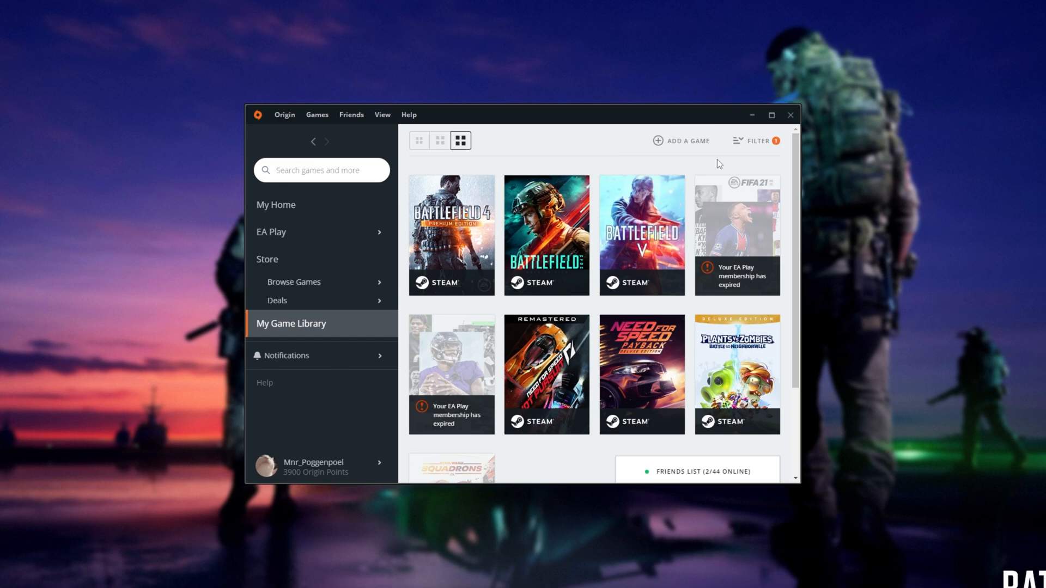
mouse_move(794, 119)
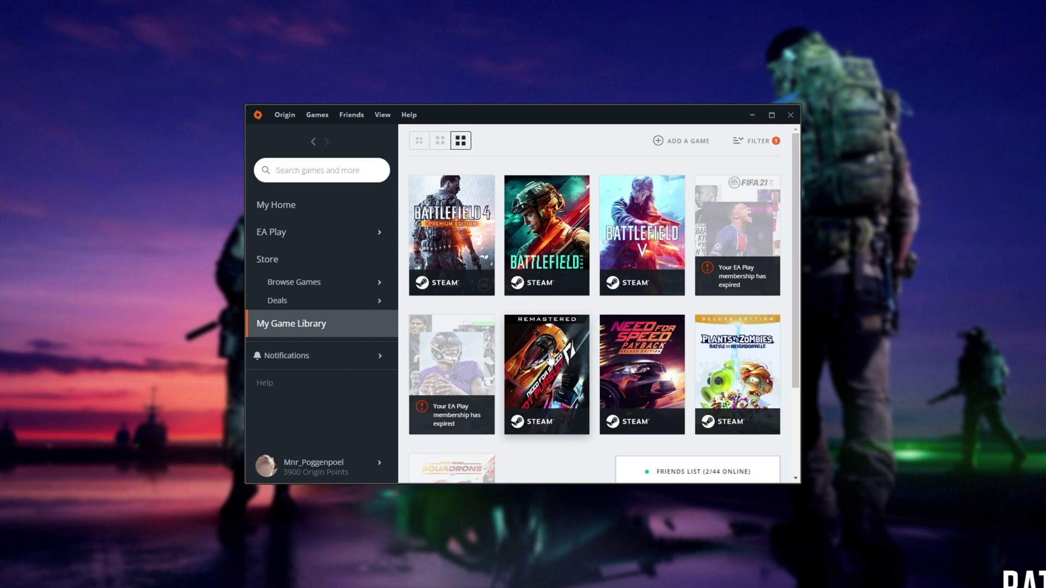
mouse_move(518, 283)
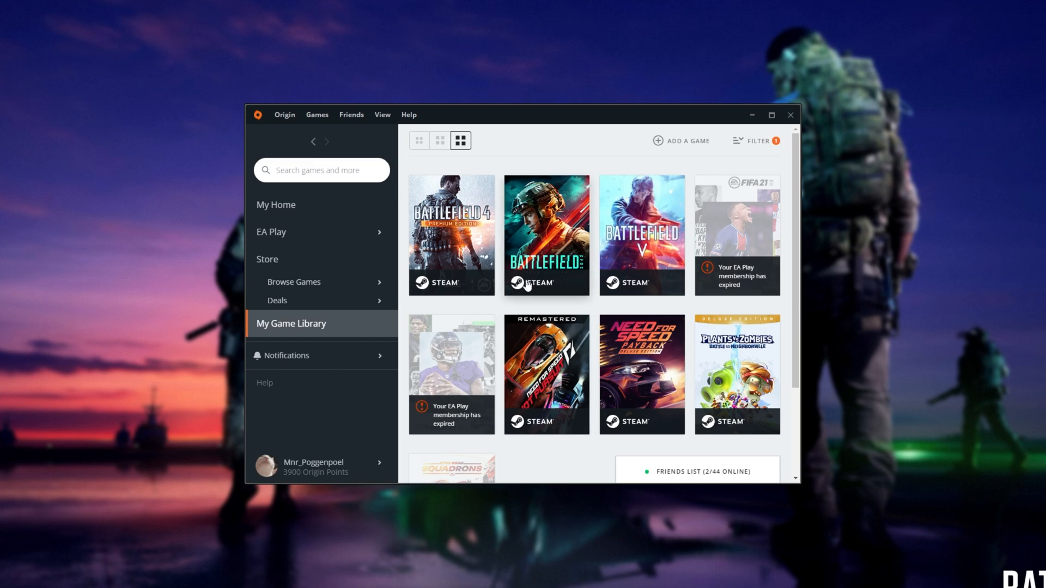
mouse_move(492, 250)
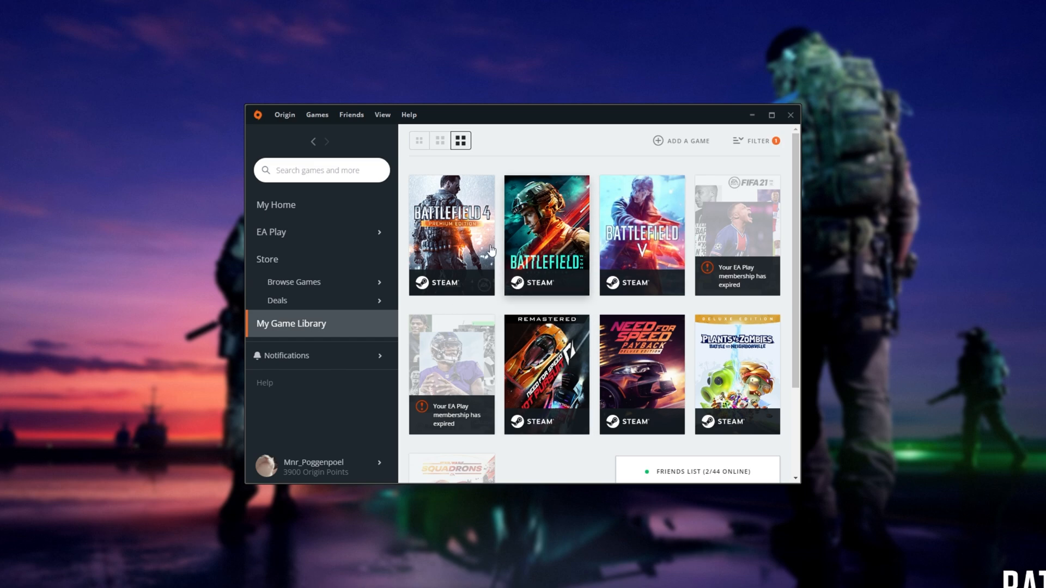
mouse_move(512, 247)
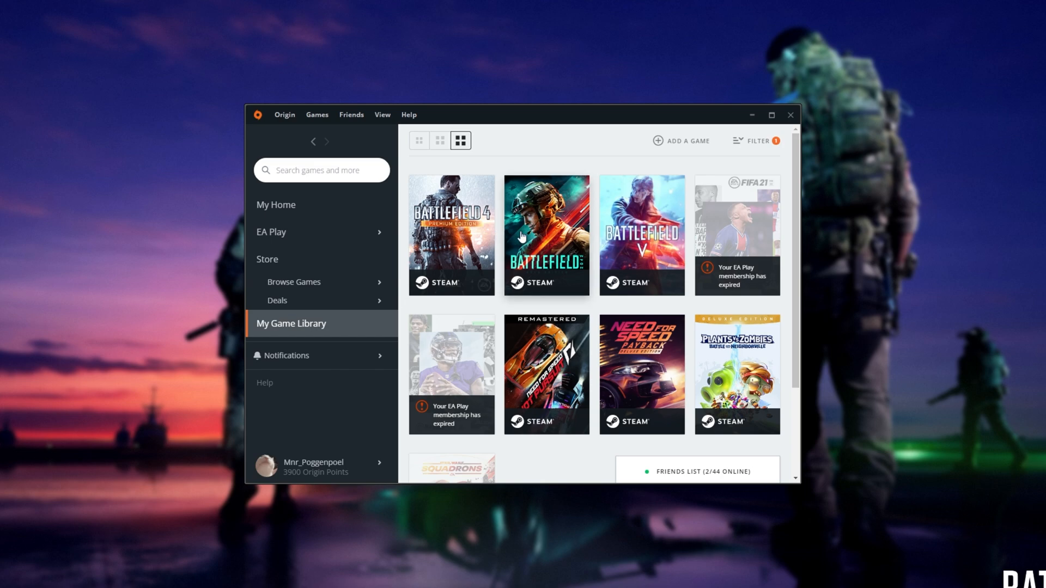
mouse_move(523, 255)
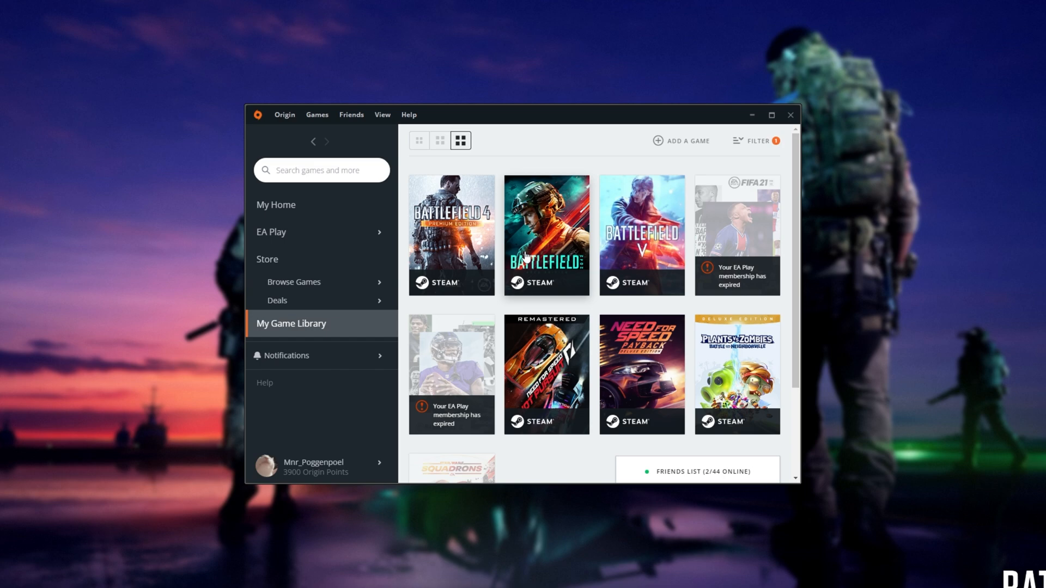
mouse_move(520, 125)
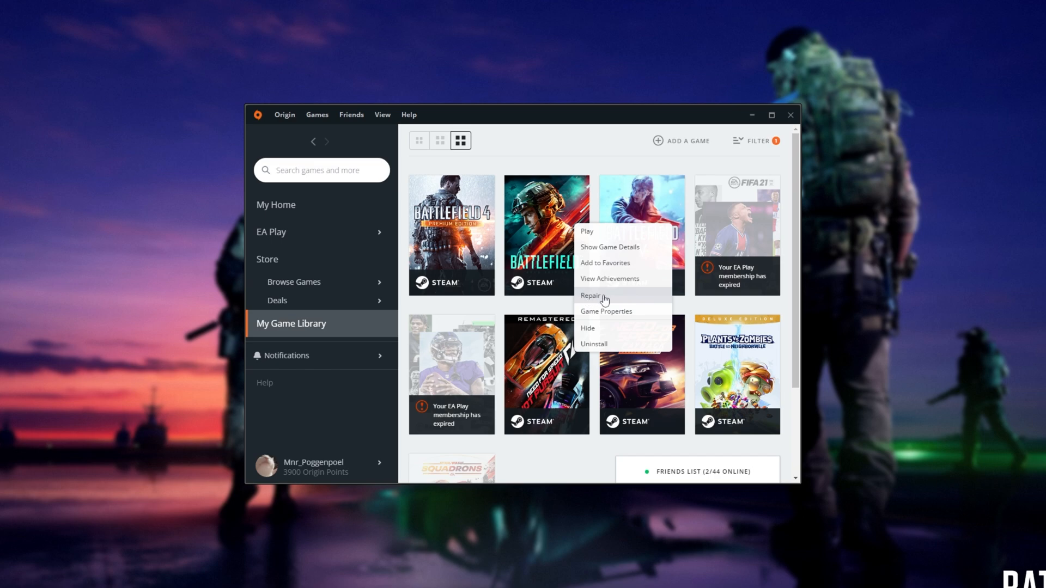
mouse_move(618, 287)
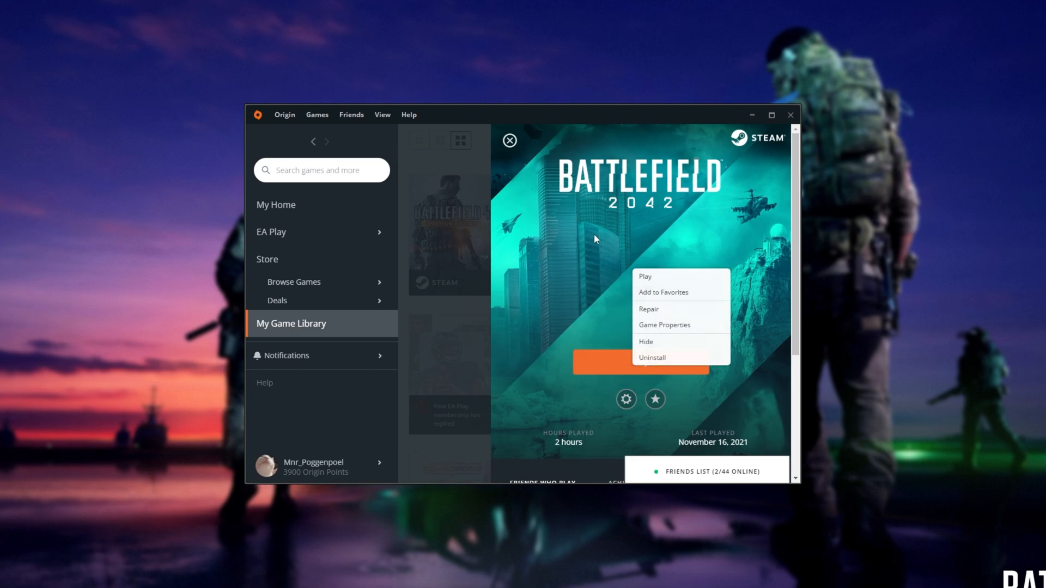
mouse_move(603, 247)
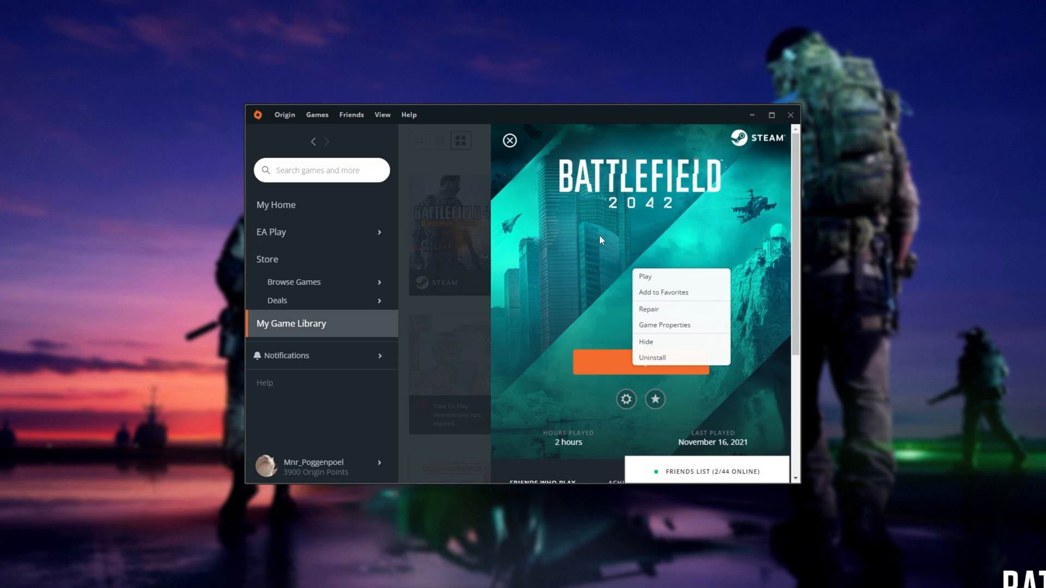
mouse_move(576, 280)
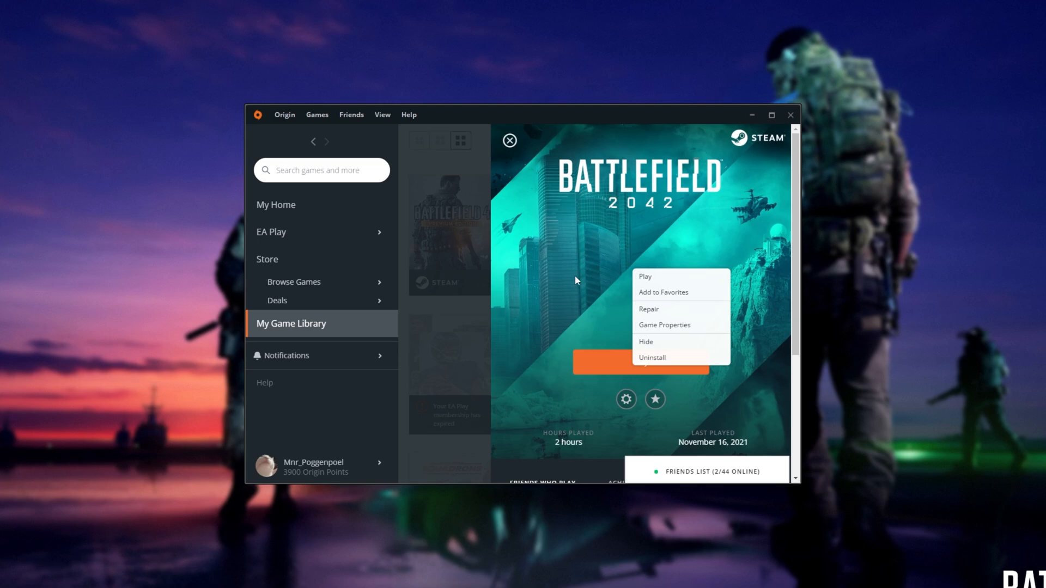
mouse_move(583, 268)
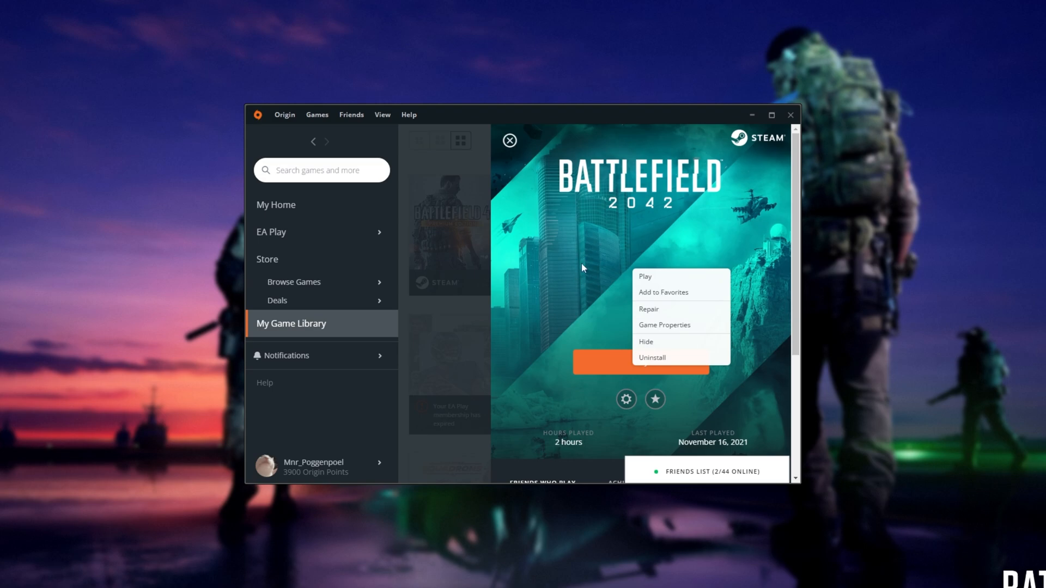
mouse_move(577, 261)
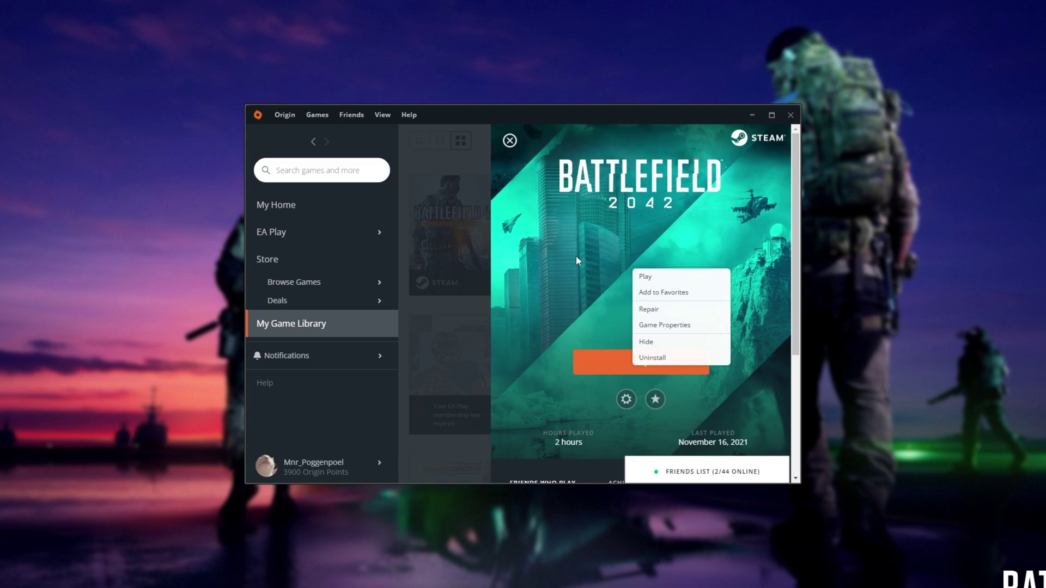
mouse_move(661, 362)
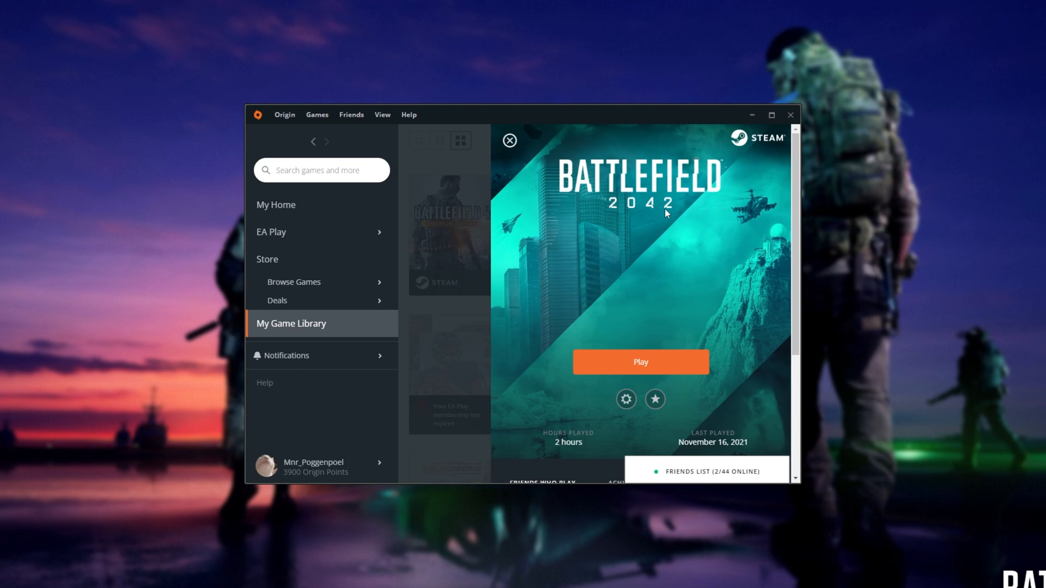
mouse_move(493, 153)
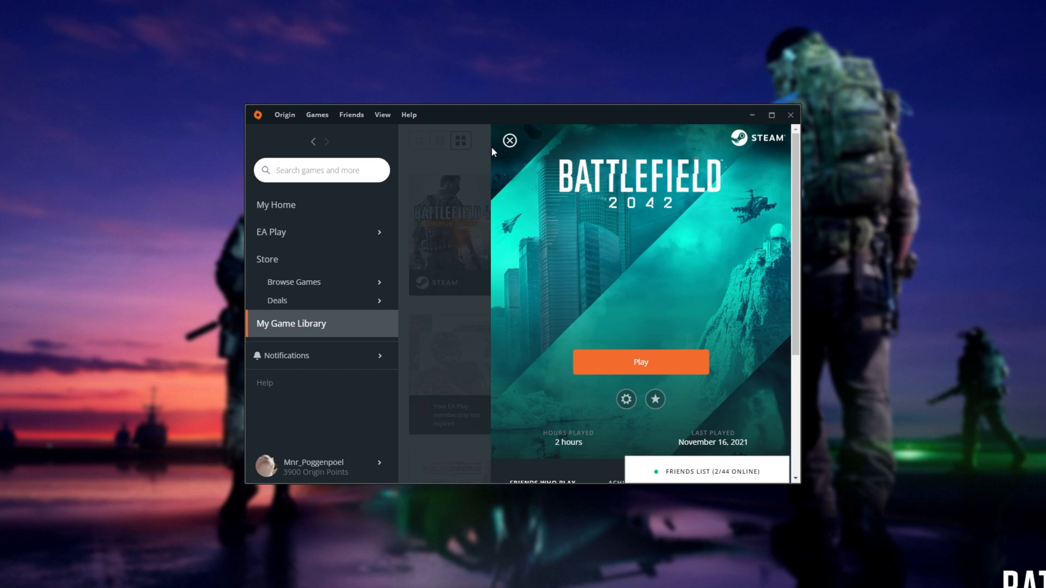
- Close the Battlefield 2042 details panel to return to the library grid
left_click(509, 140)
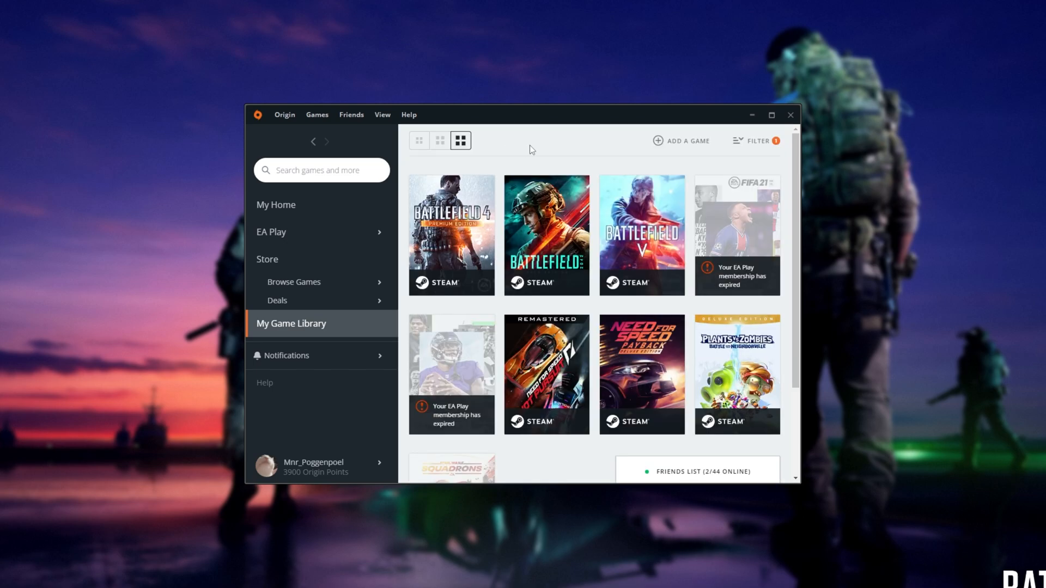
mouse_move(733, 118)
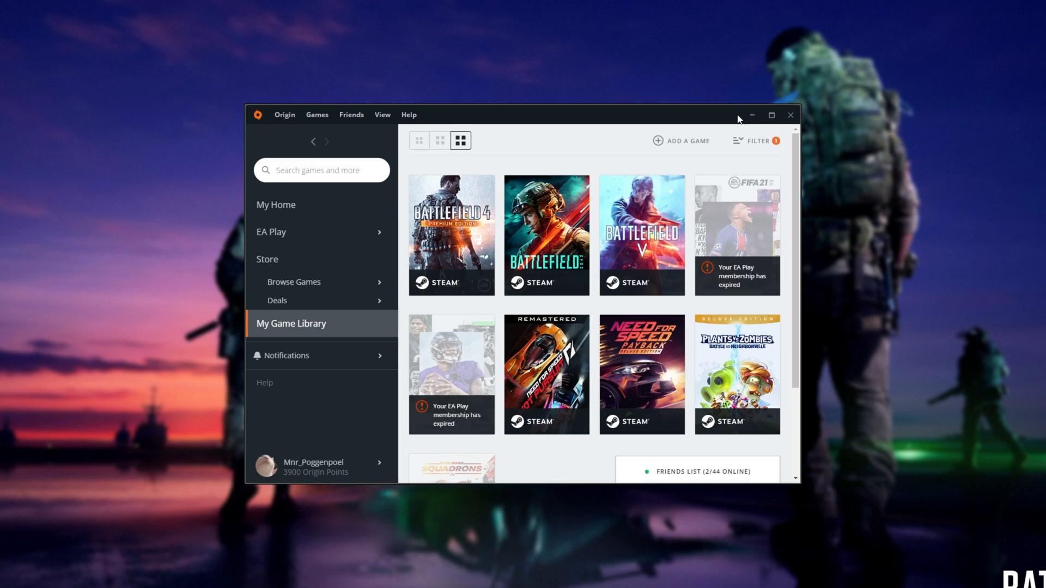
mouse_move(710, 123)
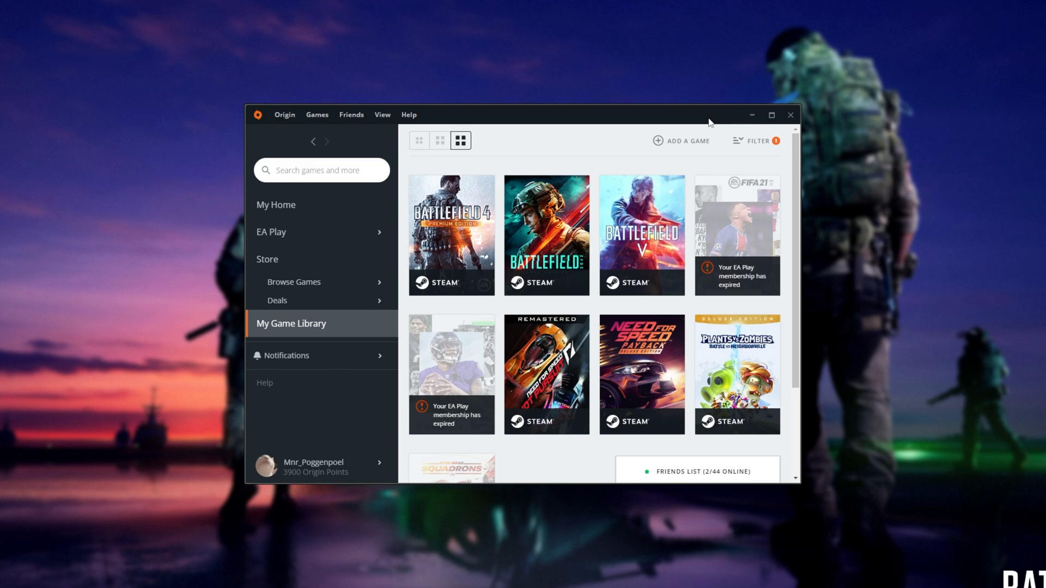